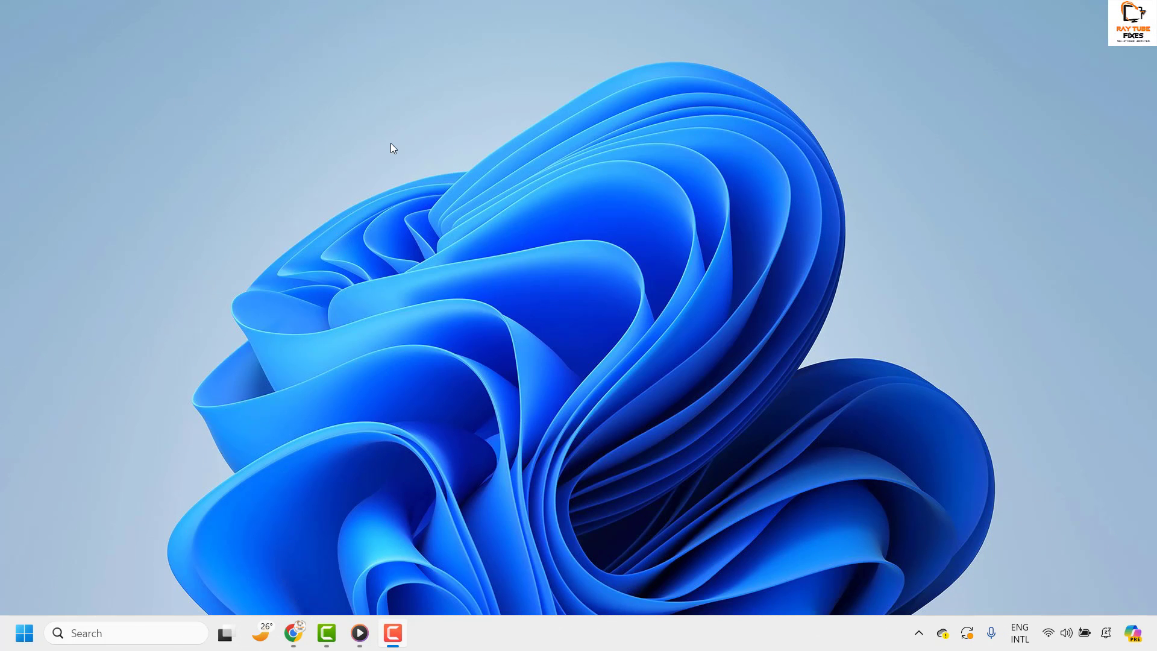
pyautogui.moveTo(407, 134)
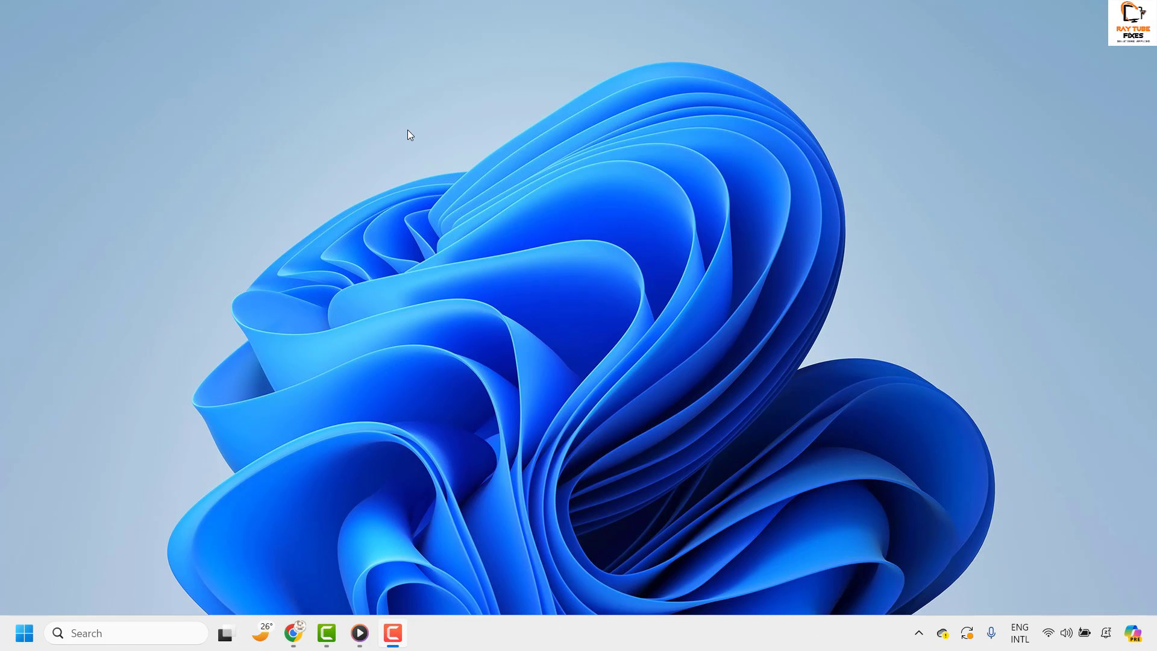
pyautogui.moveTo(457, 92)
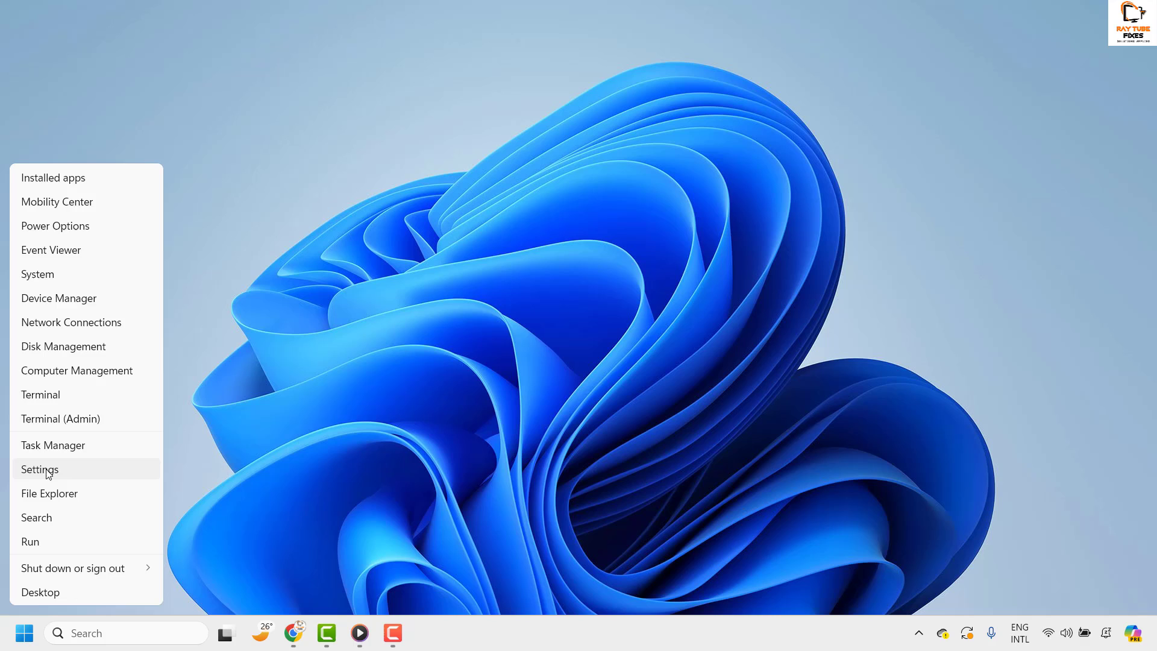
# Step: Go from Settings to System > Sound and reach its Advanced section
pyautogui.click(39, 469)
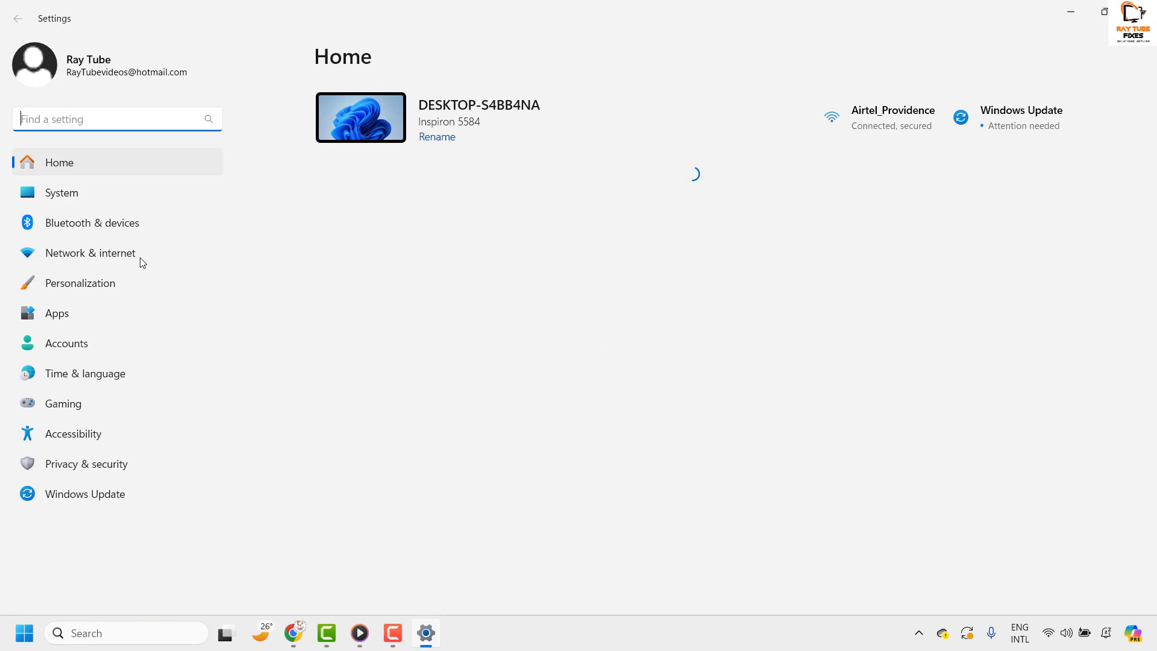
pyautogui.click(61, 193)
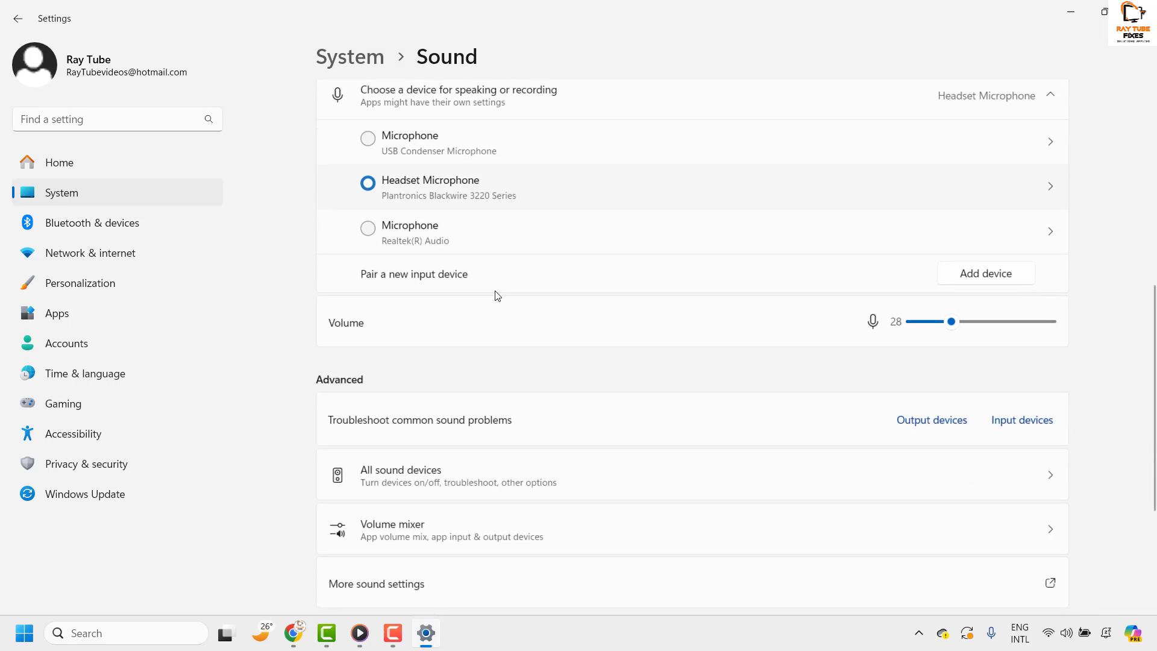
pyautogui.scroll(-3)
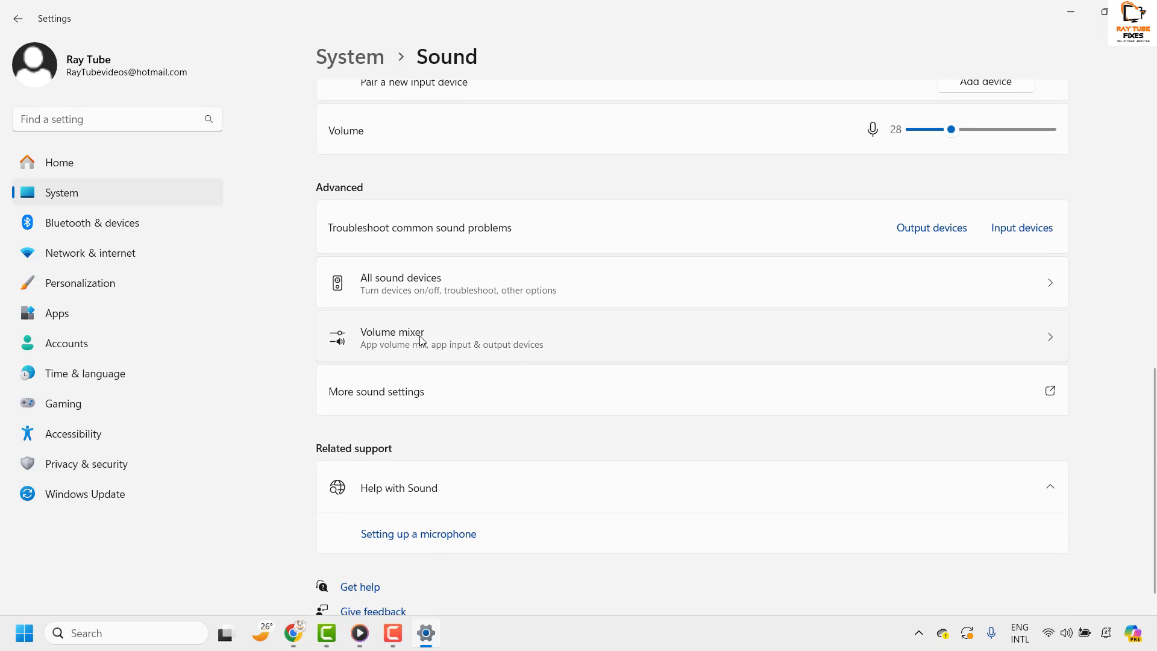
# Step: Open Volume mixer under Advanced and reach the Apps list of per-app volumes
pyautogui.click(424, 337)
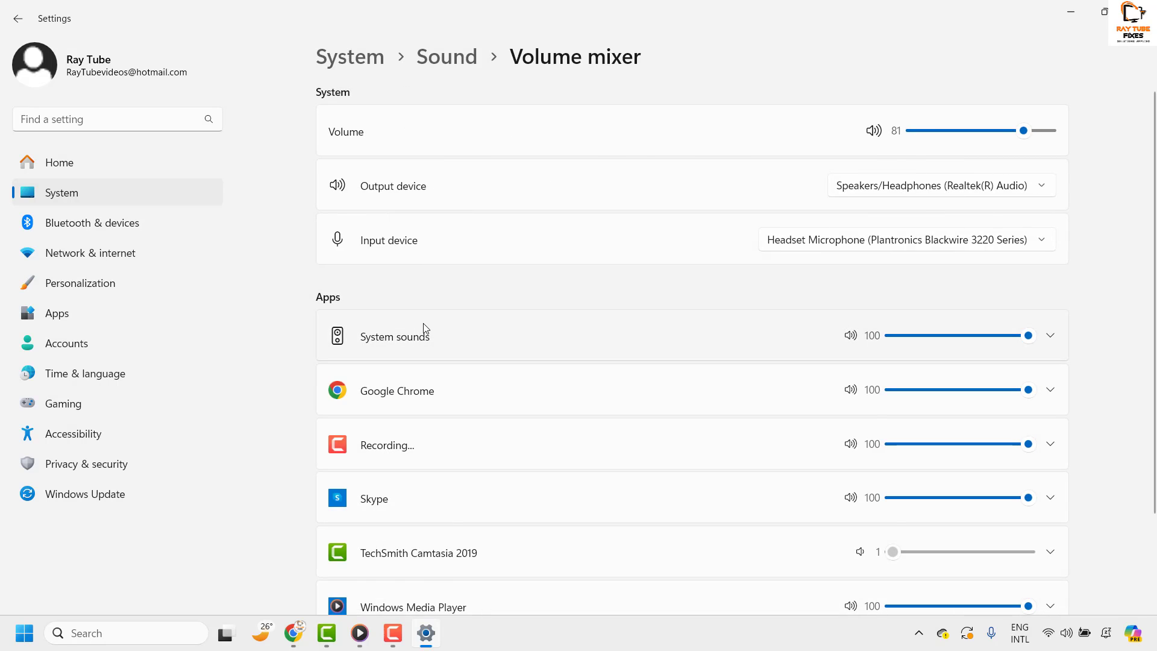
pyautogui.scroll(-3)
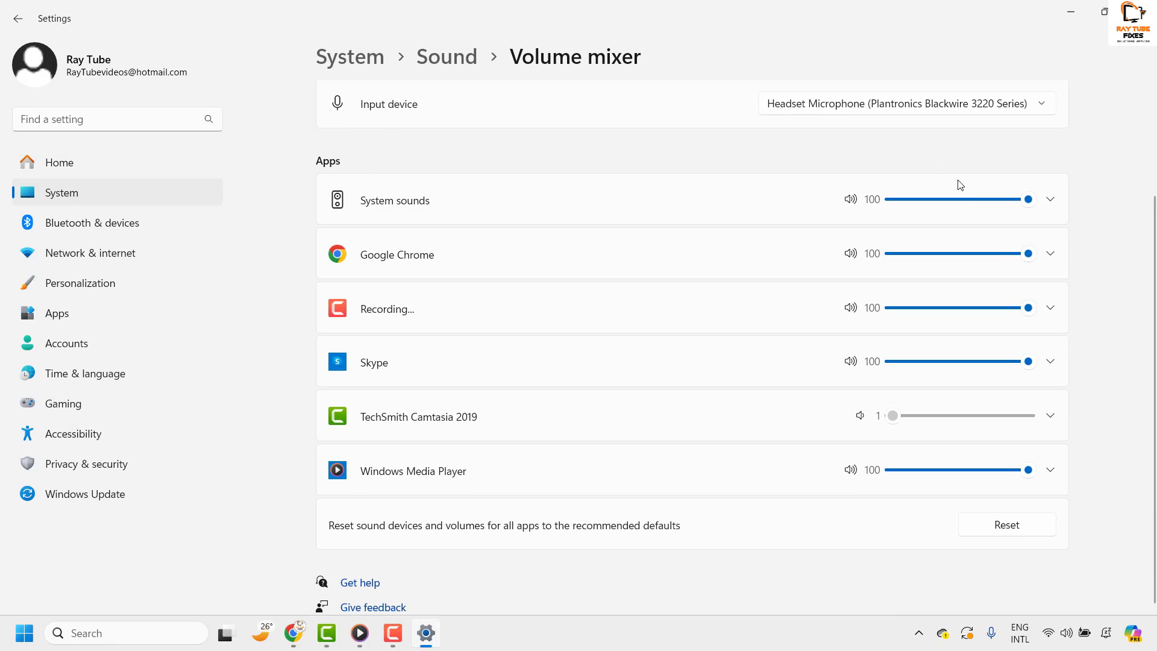
pyautogui.moveTo(450, 273)
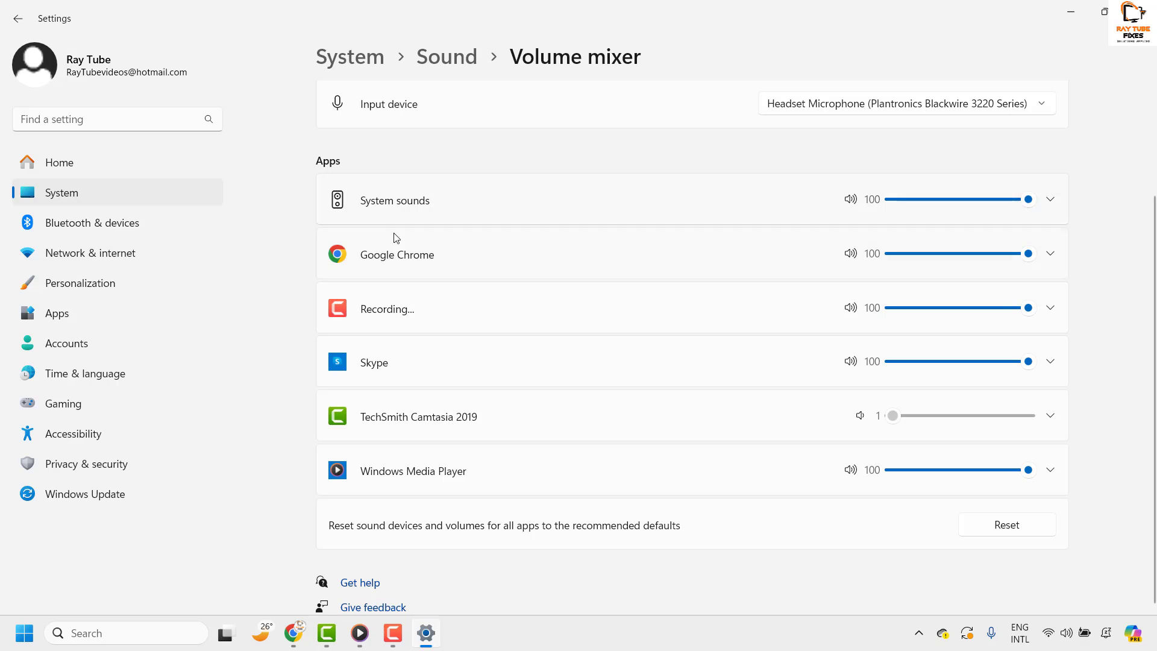
pyautogui.moveTo(408, 214)
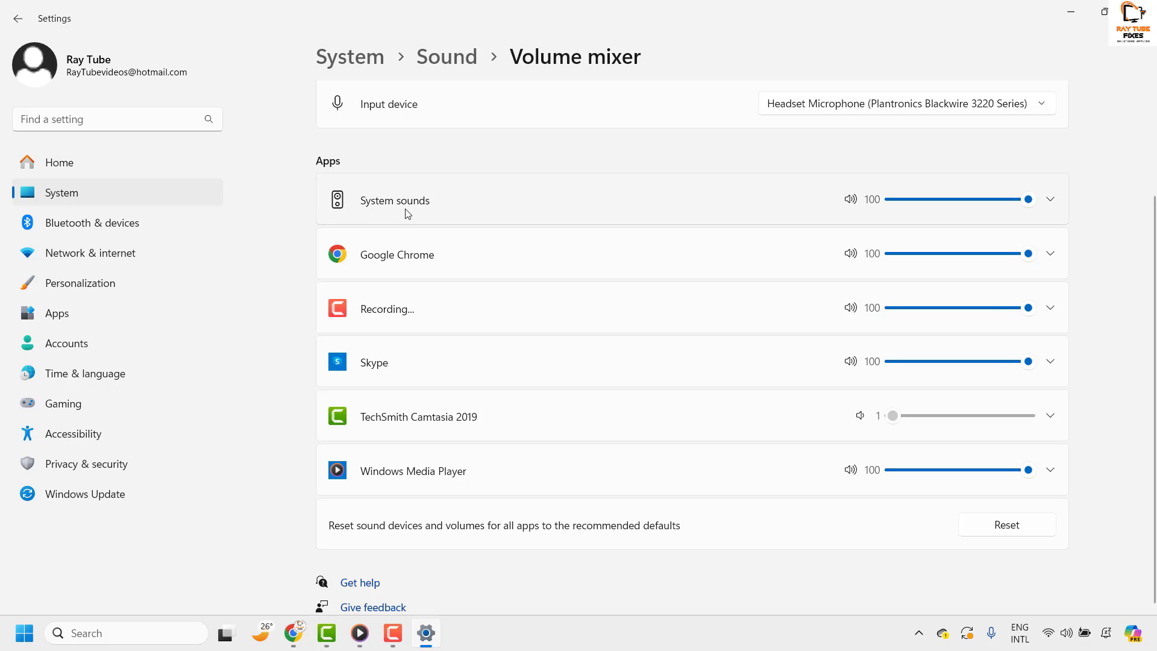
pyautogui.moveTo(439, 260)
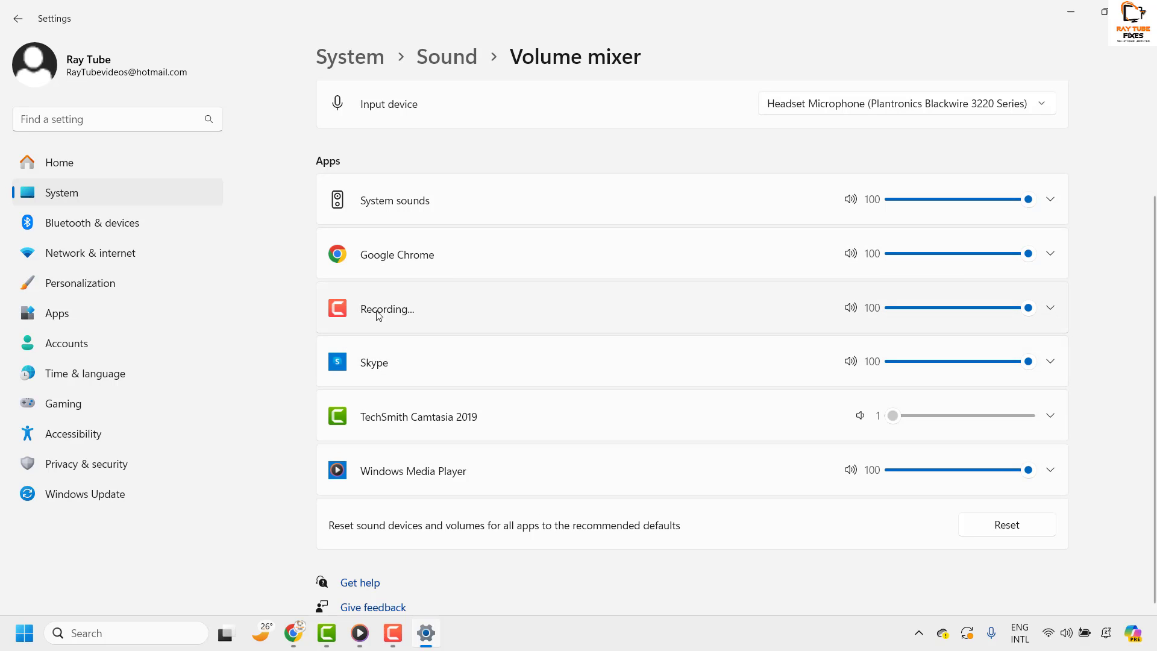
pyautogui.moveTo(369, 367)
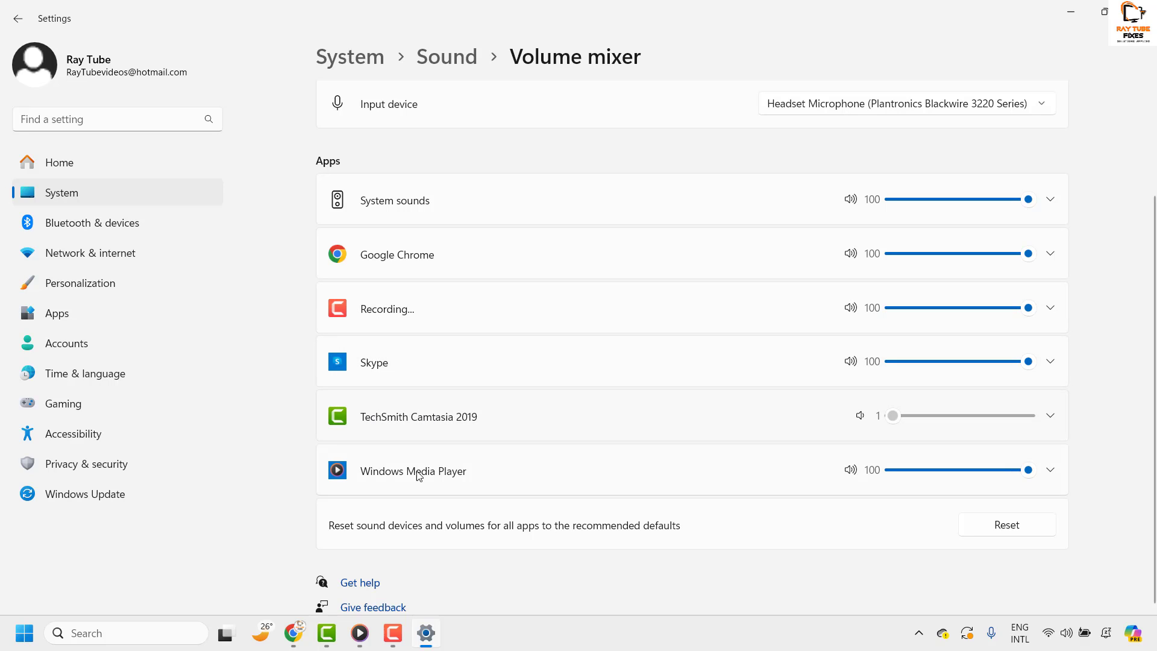
pyautogui.moveTo(432, 478)
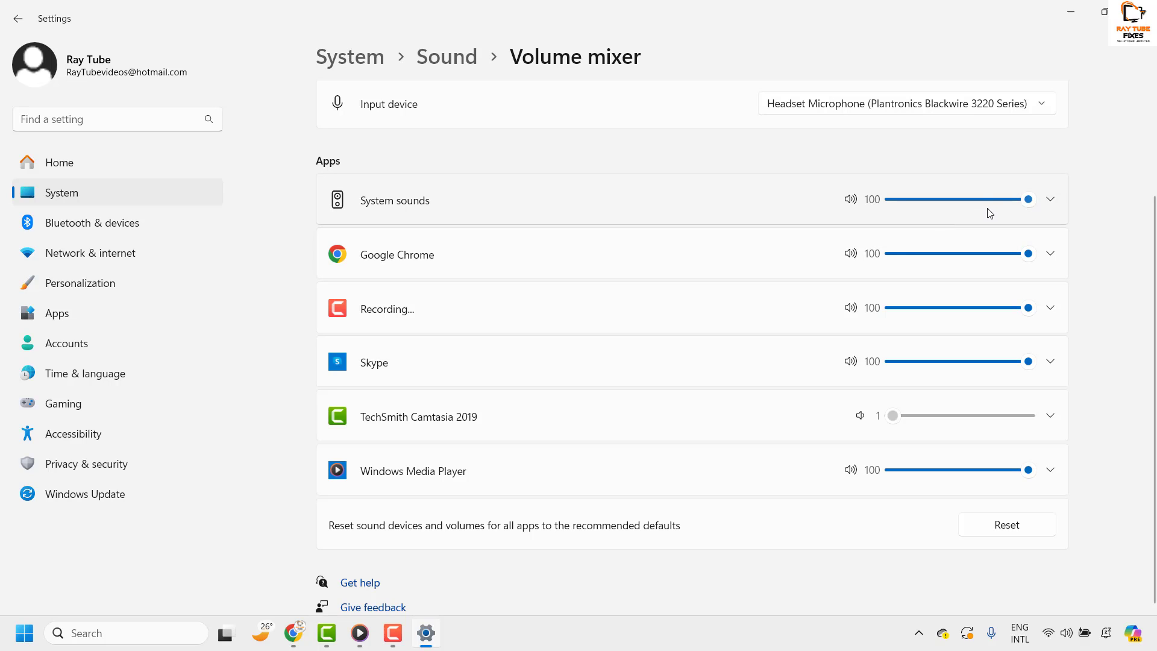
pyautogui.moveTo(993, 210)
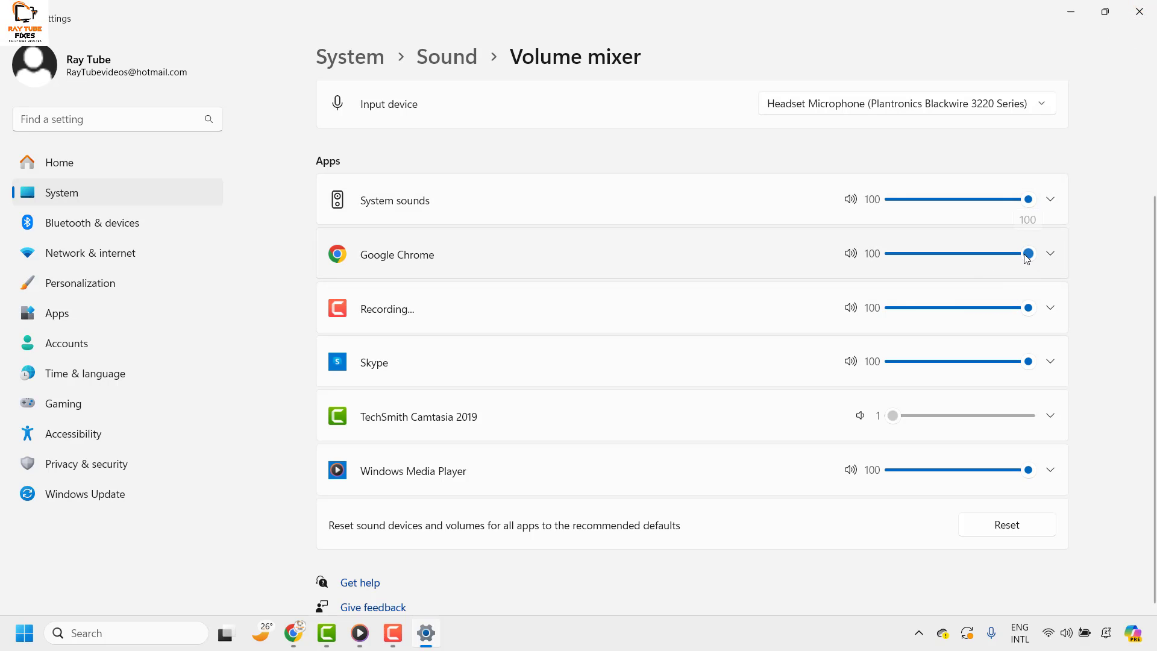
# Step: Lower Google Chrome's volume to 60 and mute Skype while leaving its level at 100
pyautogui.moveTo(1027, 253); pyautogui.dragTo(973, 253)
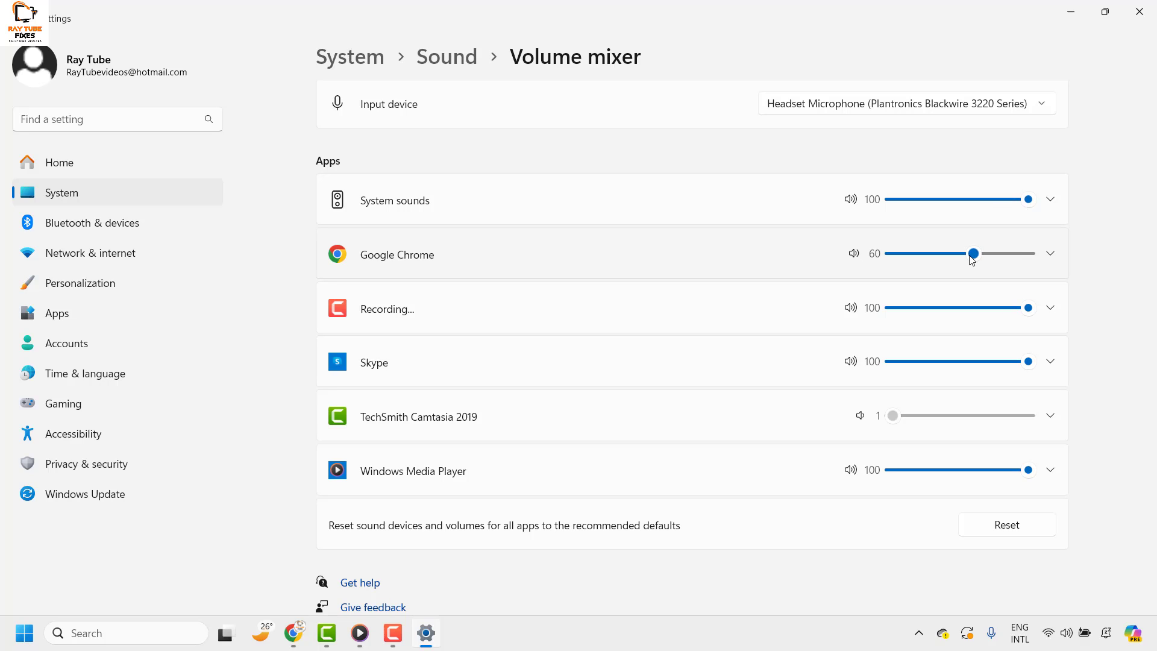
pyautogui.moveTo(966, 274)
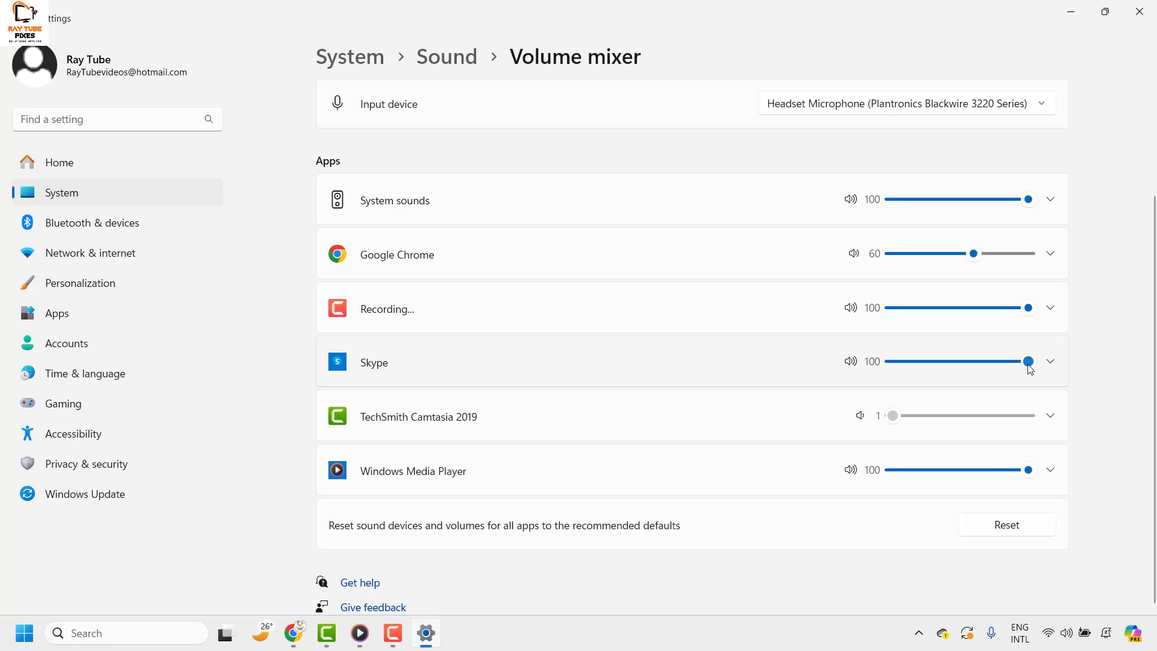
pyautogui.moveTo(1028, 361); pyautogui.dragTo(1007, 361)
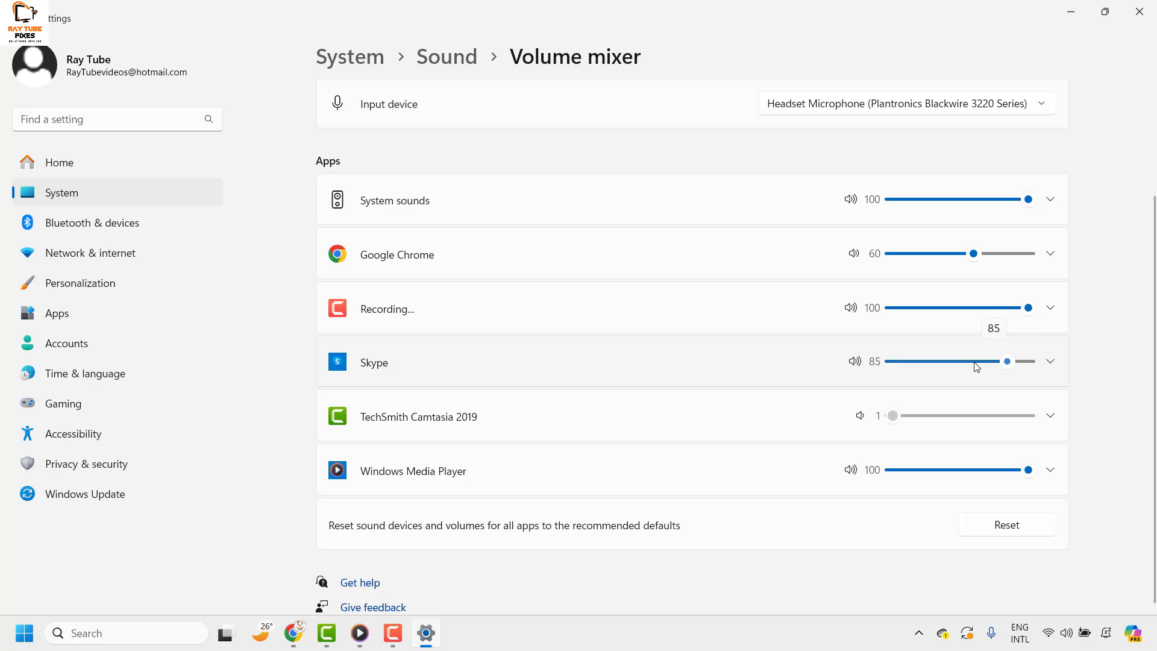
pyautogui.moveTo(1007, 361); pyautogui.dragTo(1027, 361)
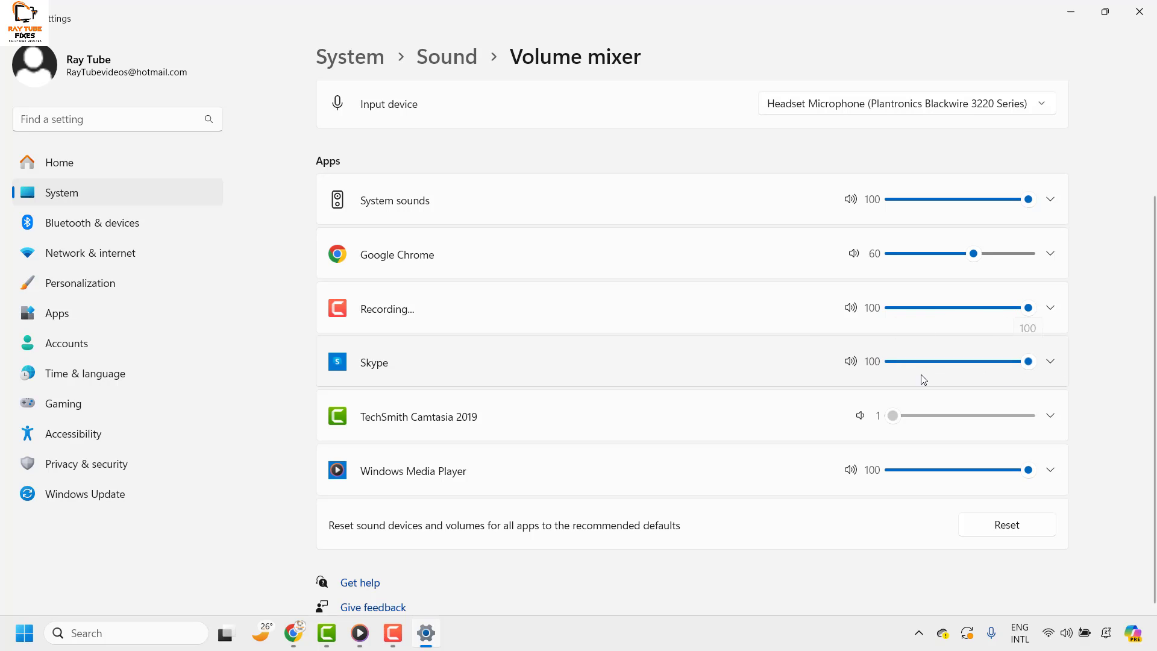
pyautogui.click(851, 361)
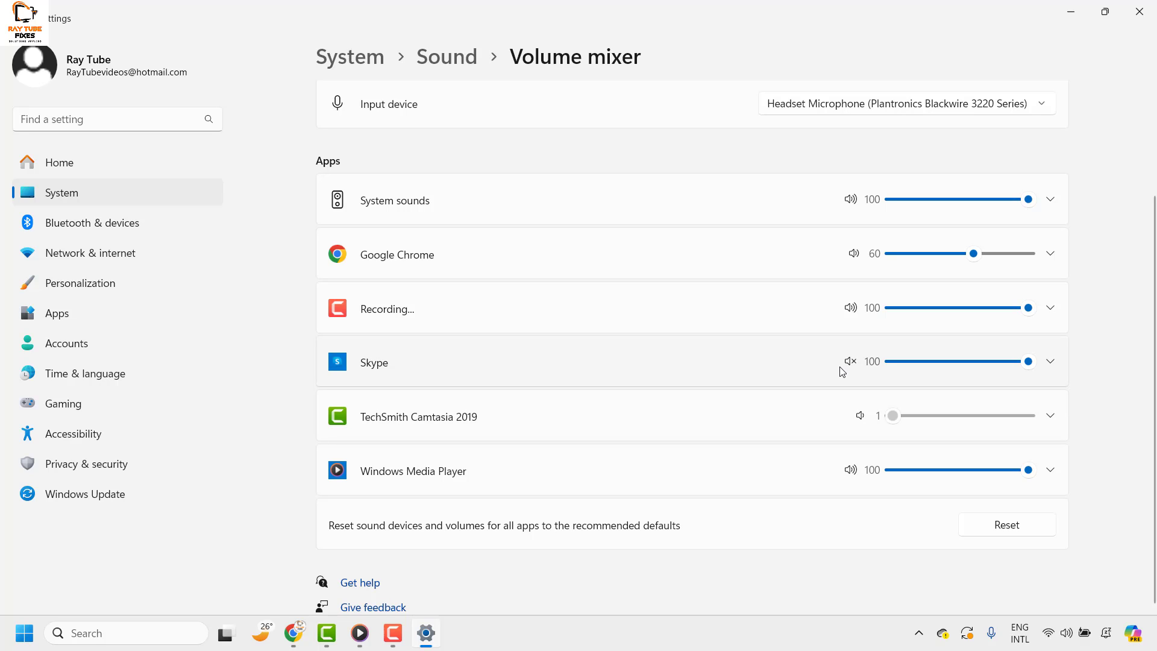
pyautogui.moveTo(1065, 203)
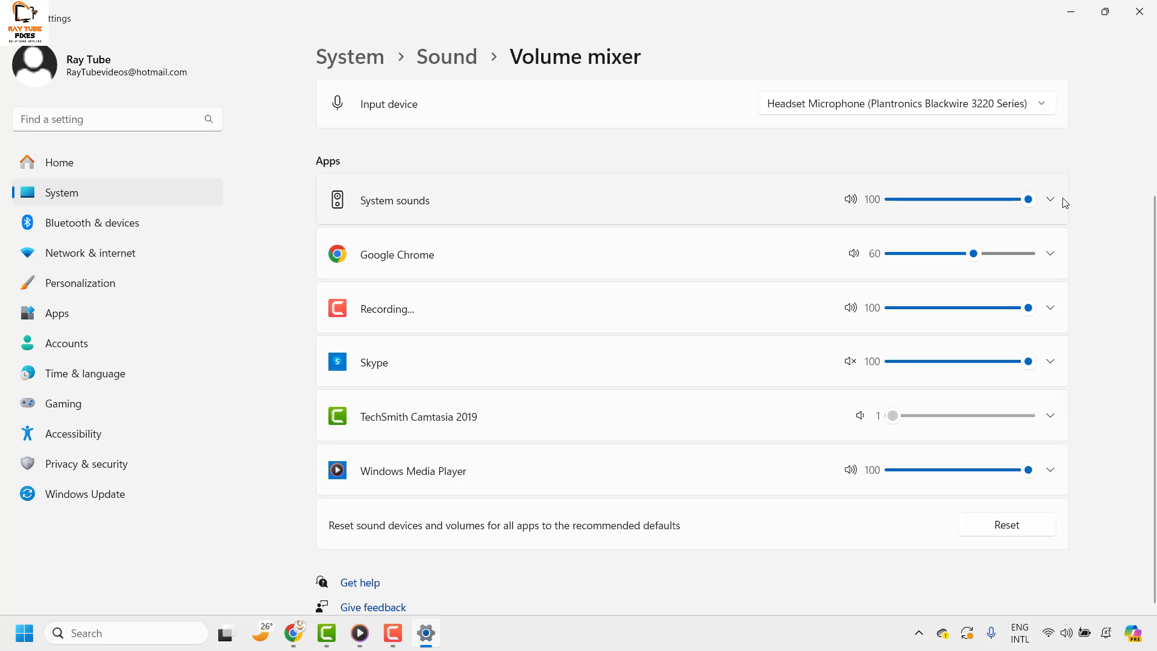
pyautogui.moveTo(1055, 206)
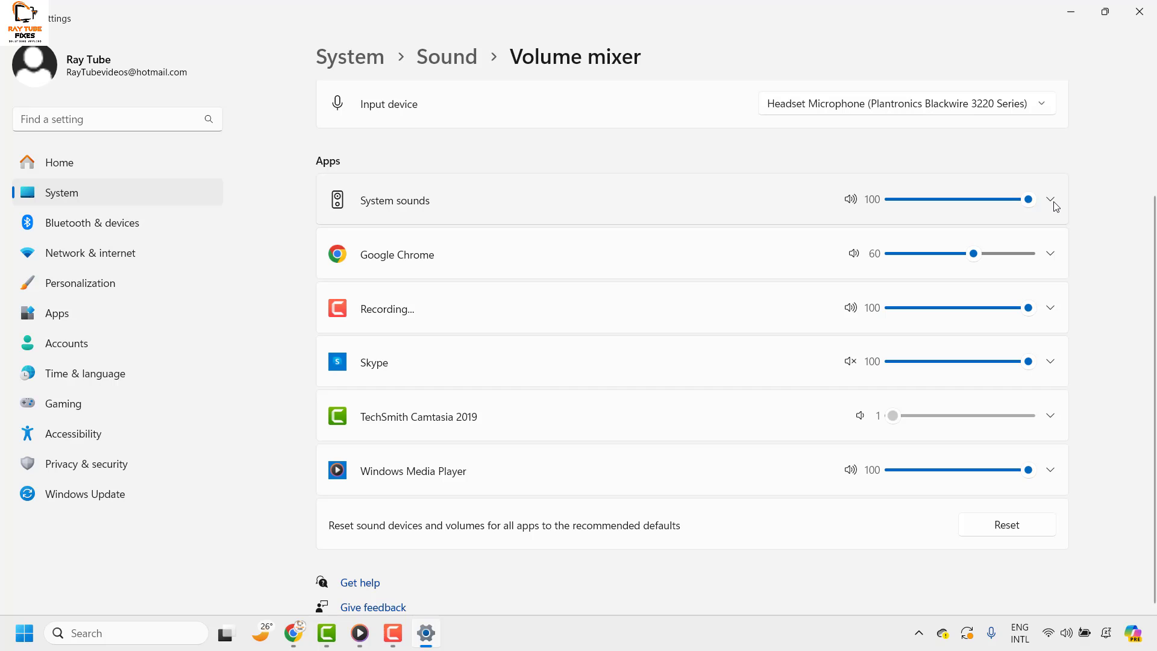
pyautogui.moveTo(1069, 258)
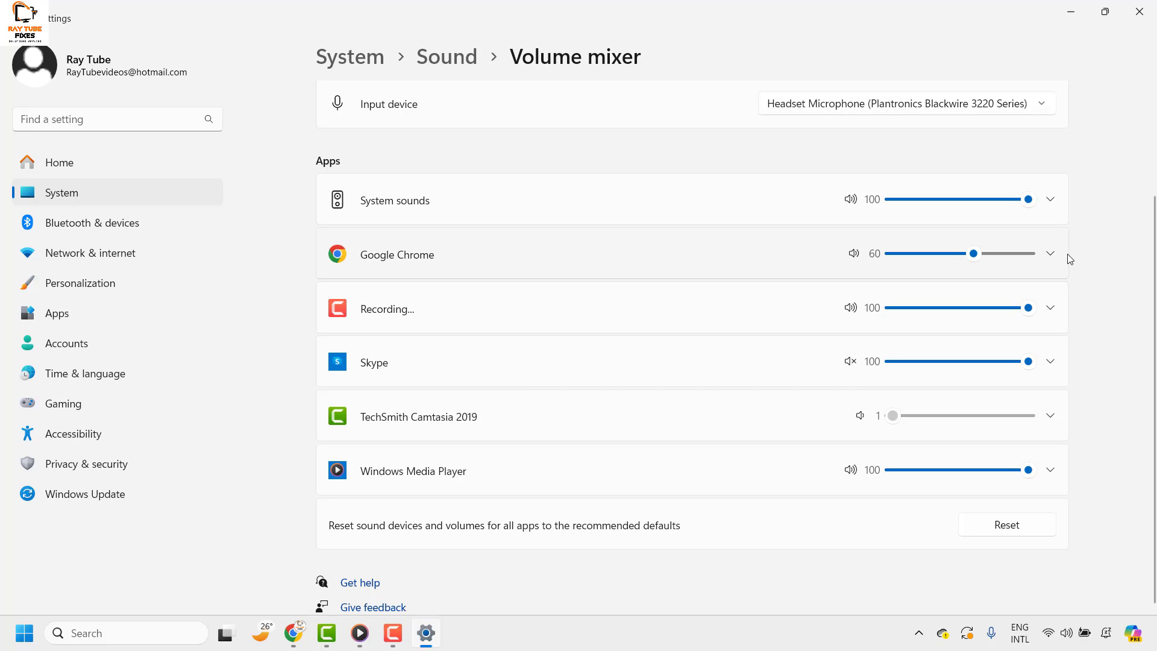
# Step: Expand Google Chrome and browse its output device list for the Plantronics Blackwire 3220 headset earphone
pyautogui.click(1050, 253)
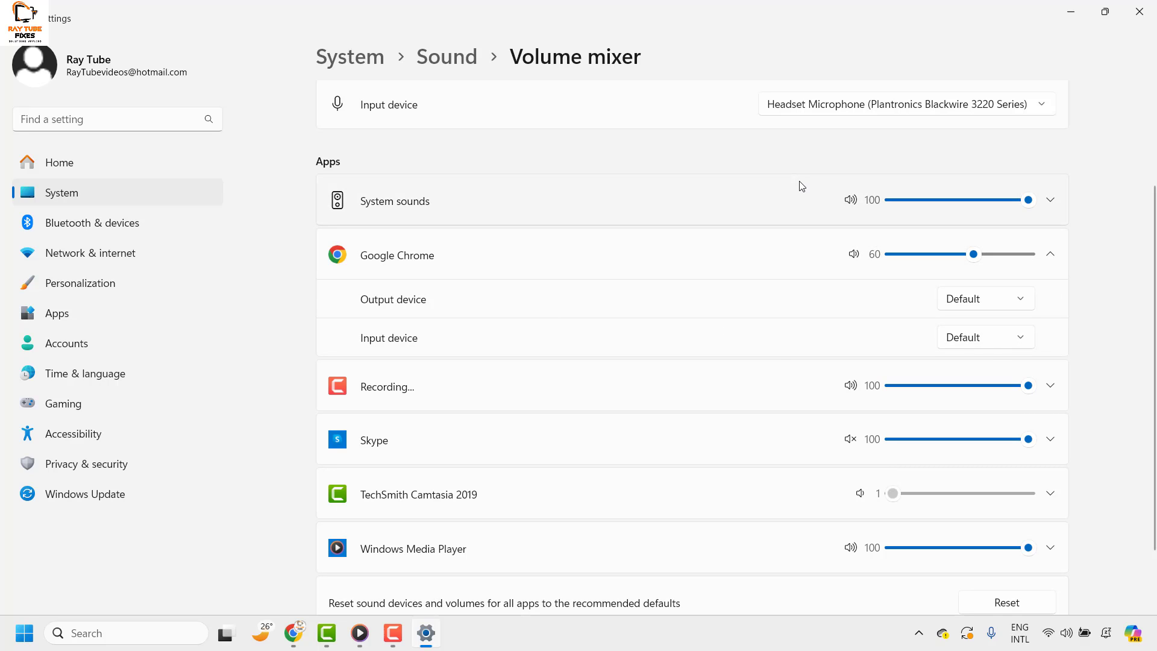
pyautogui.moveTo(917, 115)
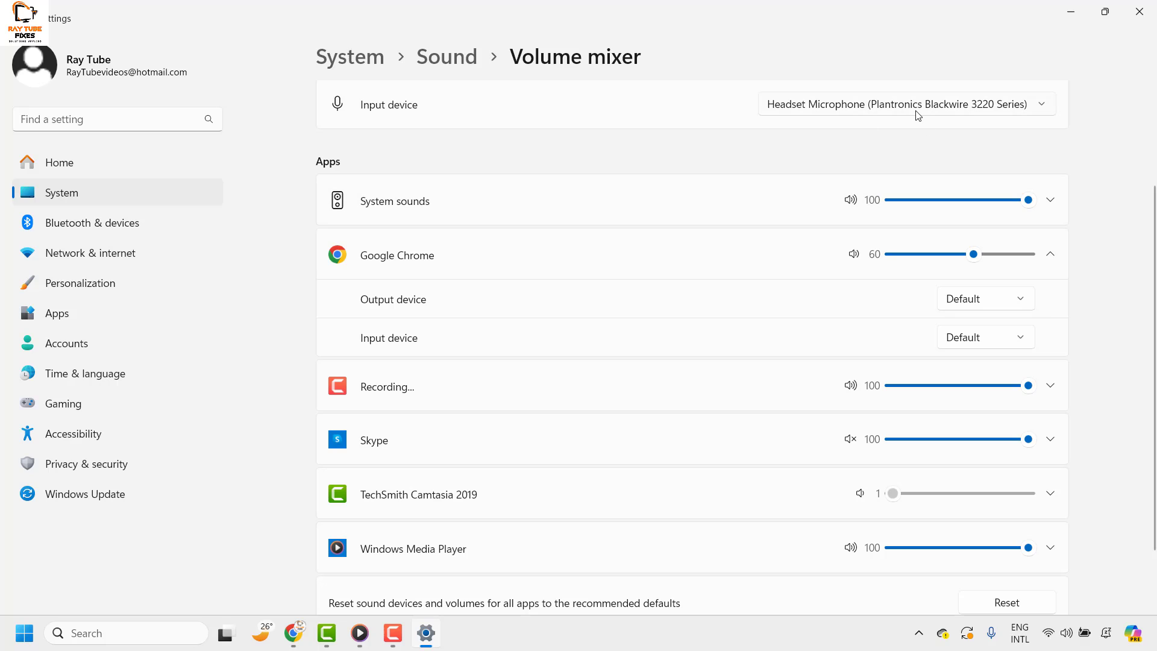
pyautogui.moveTo(912, 333)
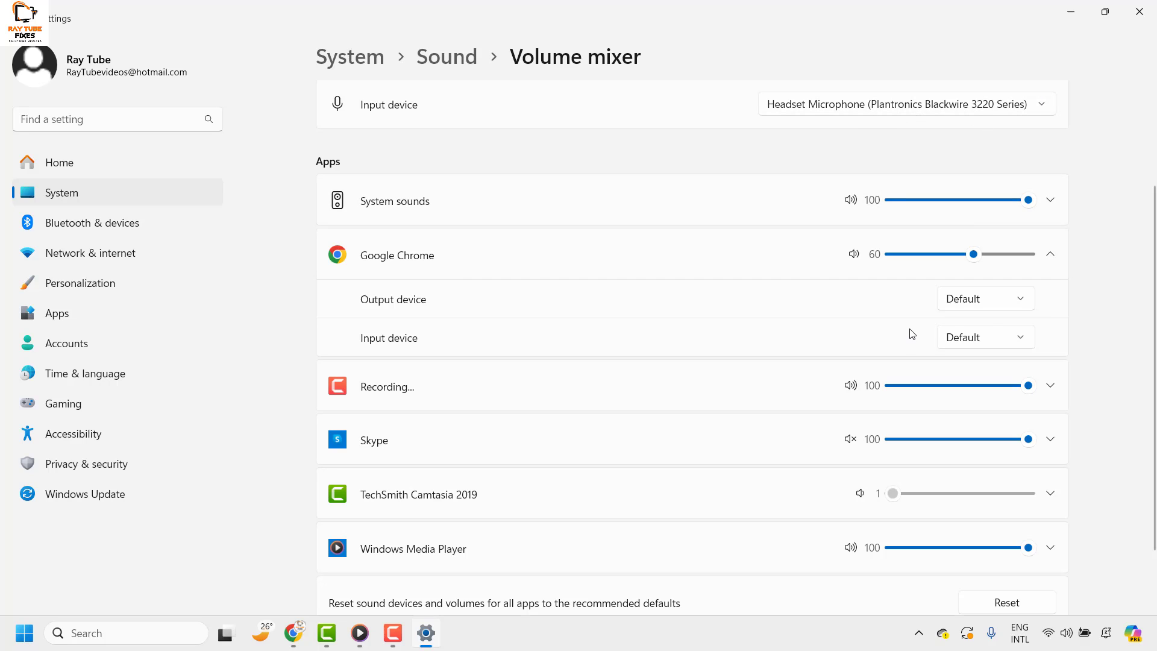
pyautogui.moveTo(383, 328)
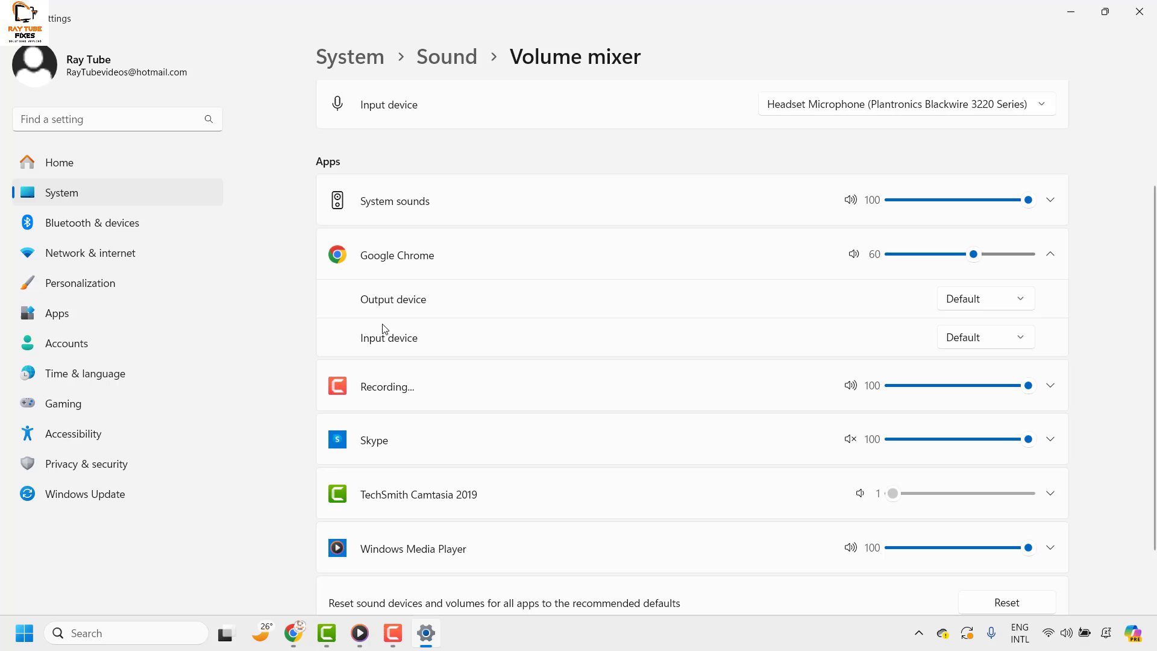
pyautogui.moveTo(923, 296)
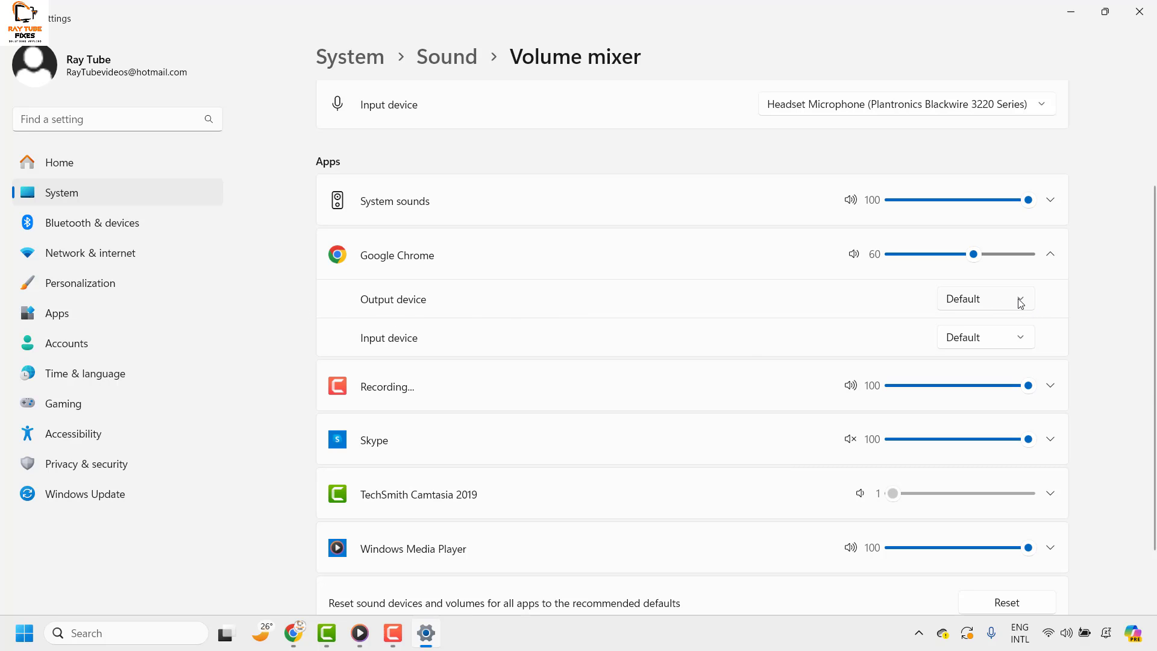
pyautogui.click(986, 299)
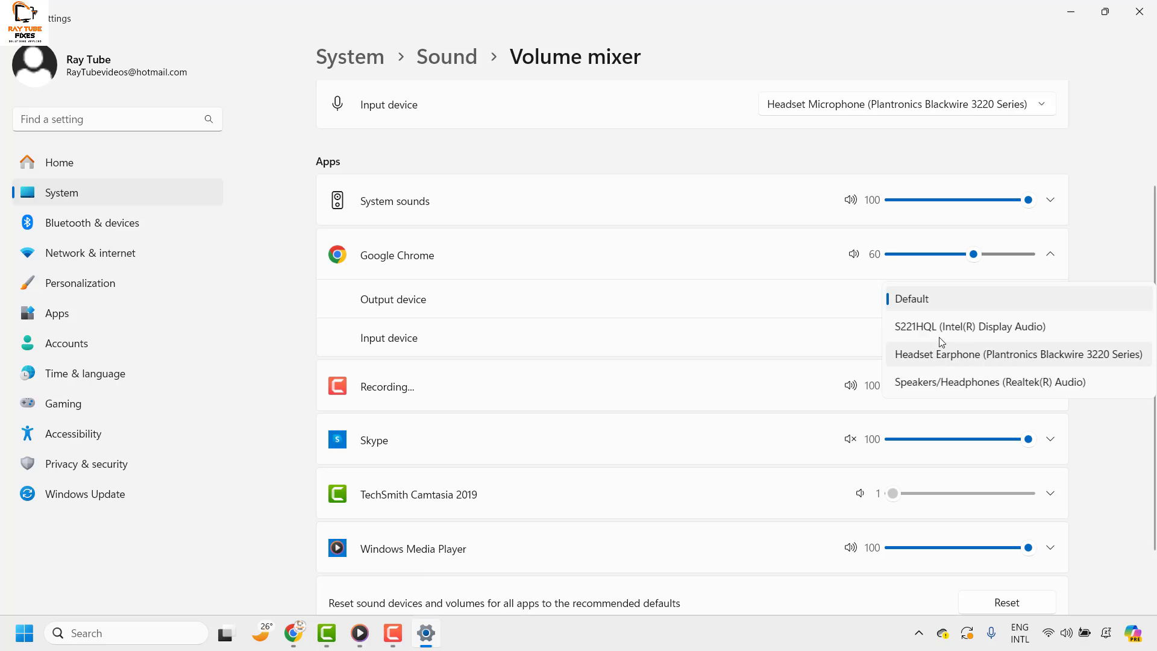
pyautogui.moveTo(951, 328)
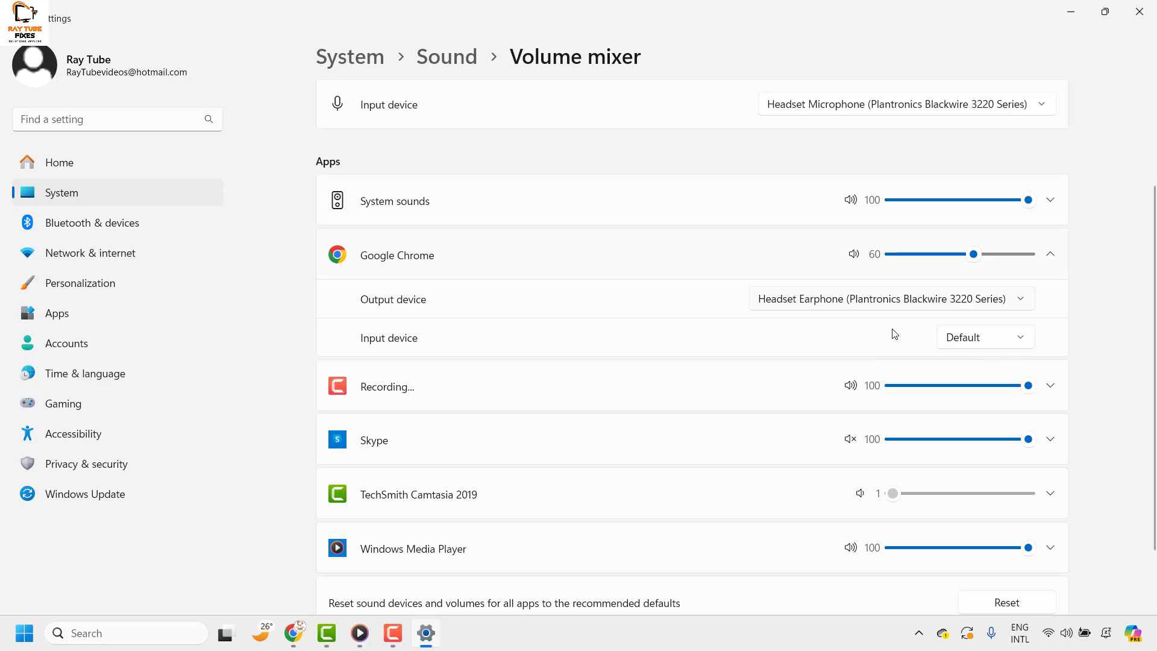
pyautogui.moveTo(937, 310)
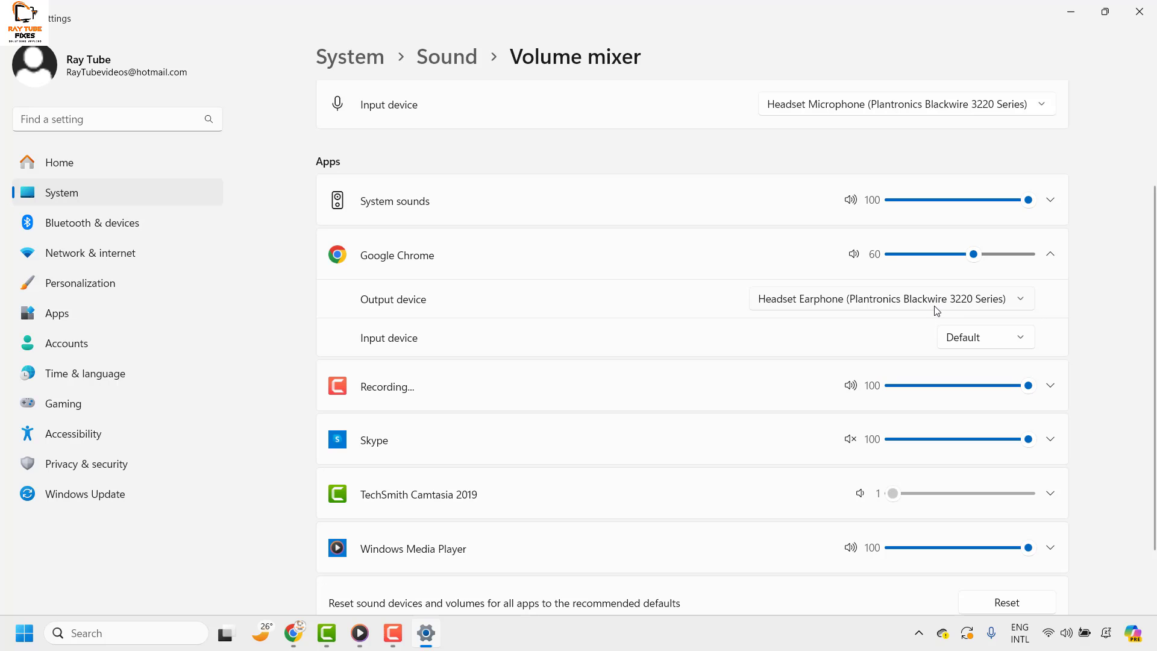
pyautogui.scroll(-3)
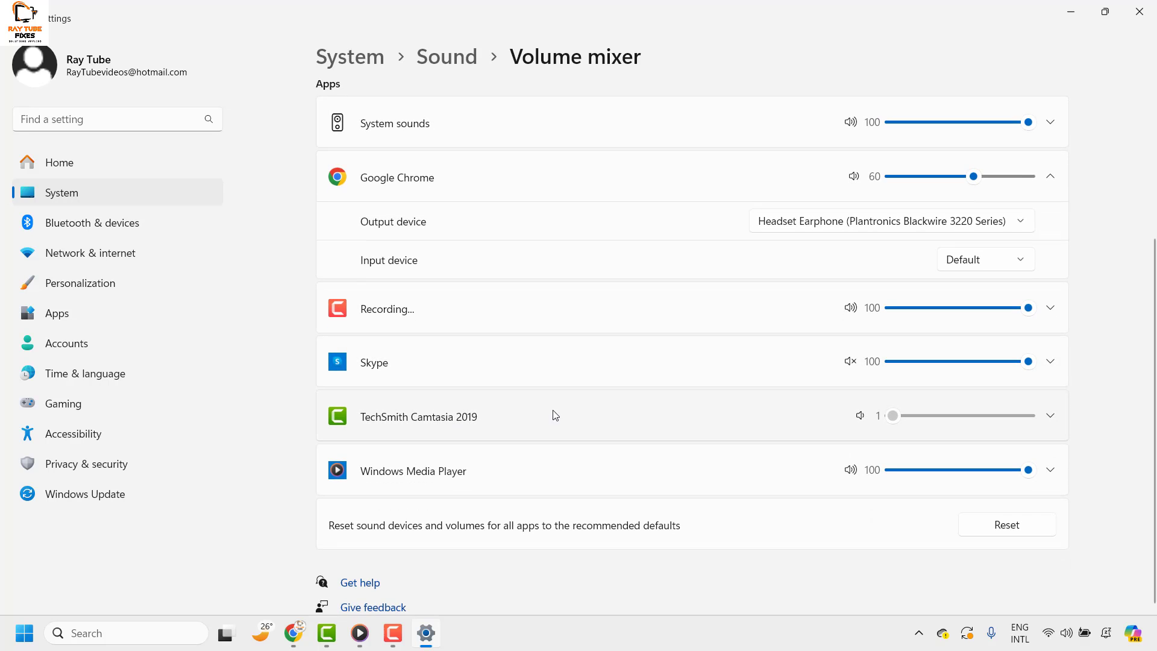
# Step: Expand Skype and set its output device to Speakers/Headphones (Realtek(R) Audio)
pyautogui.click(1050, 361)
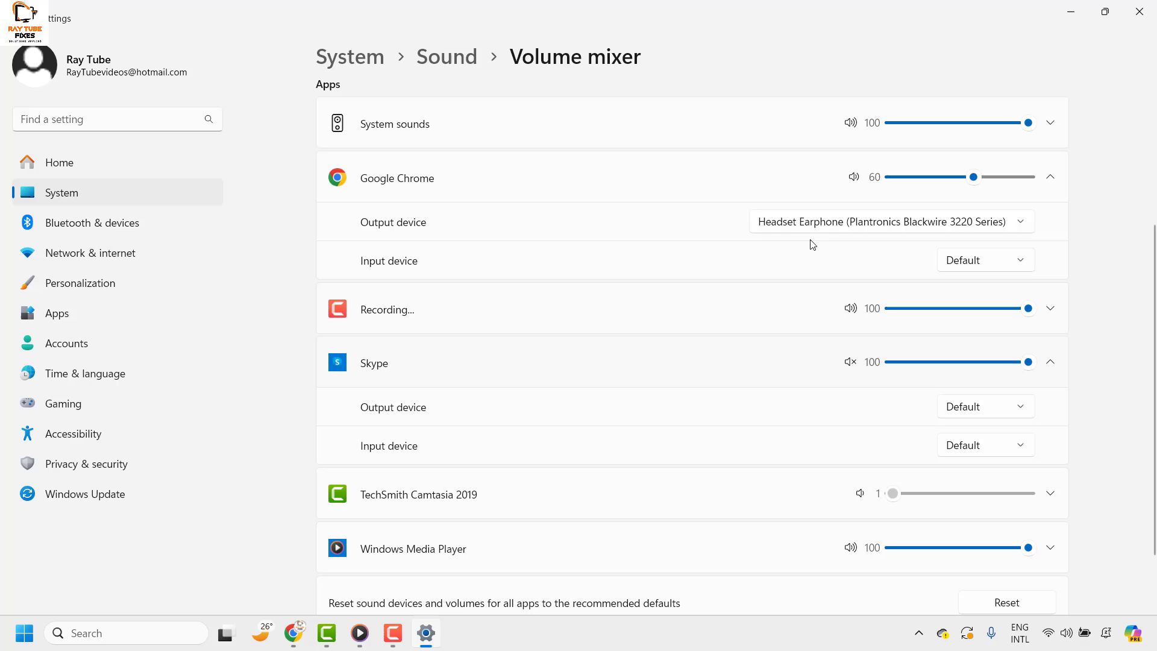
pyautogui.moveTo(1044, 451)
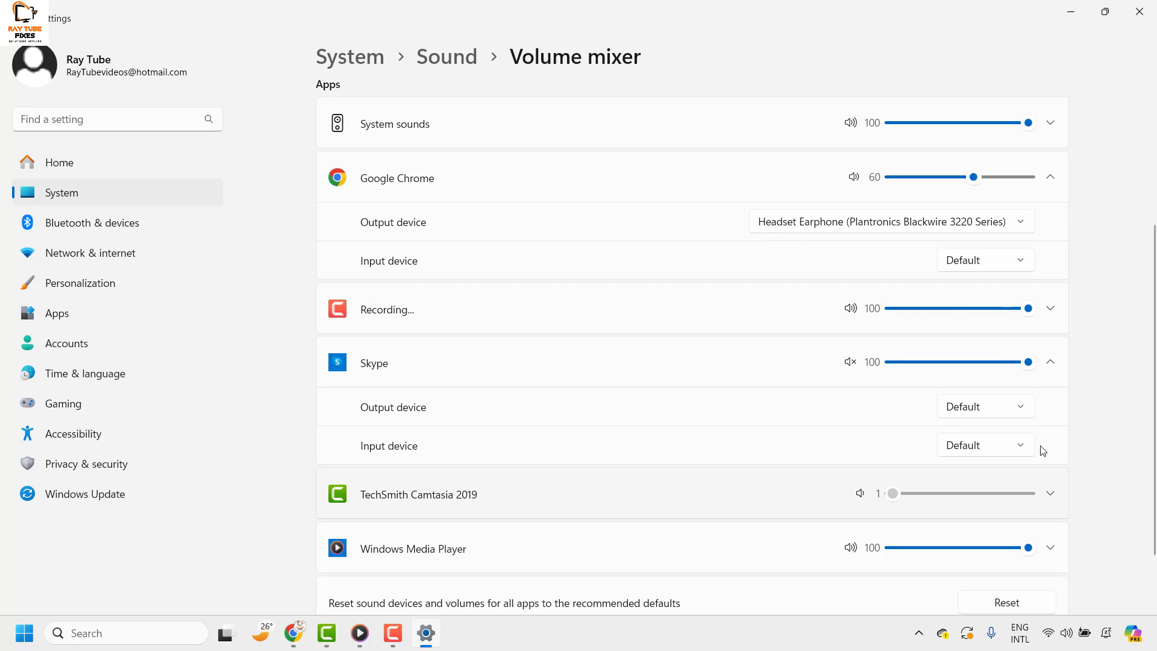
pyautogui.click(985, 406)
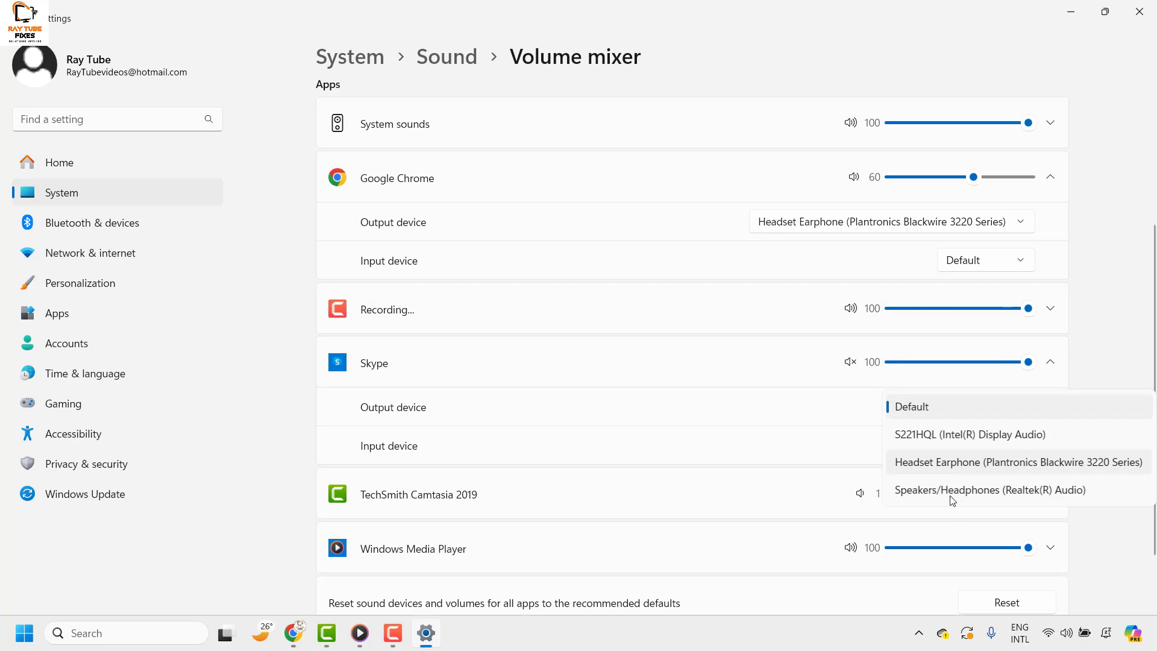
pyautogui.moveTo(945, 447)
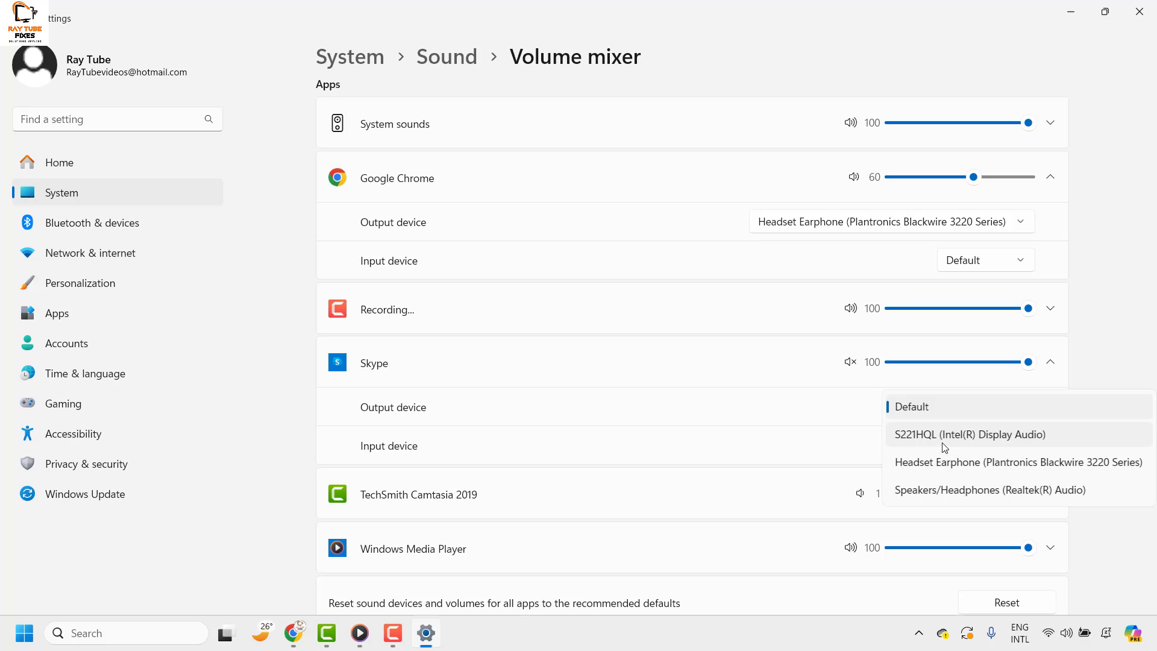
pyautogui.click(991, 490)
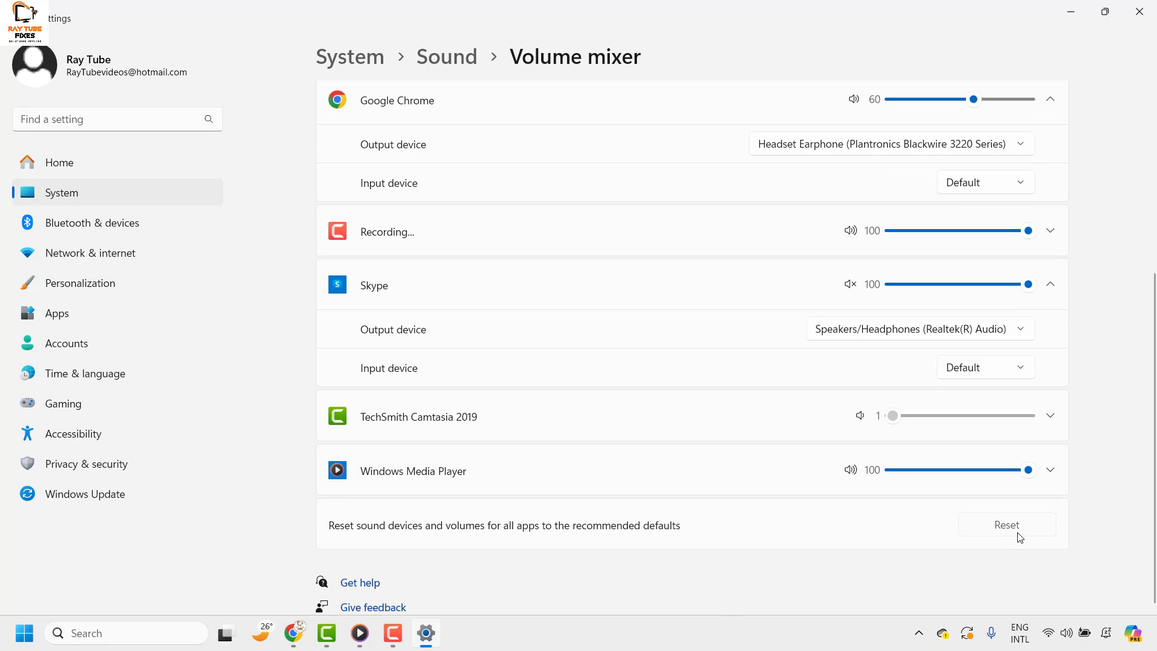
# Step: Reset sound devices and volumes for all apps, then close the Settings window
pyautogui.click(1007, 524)
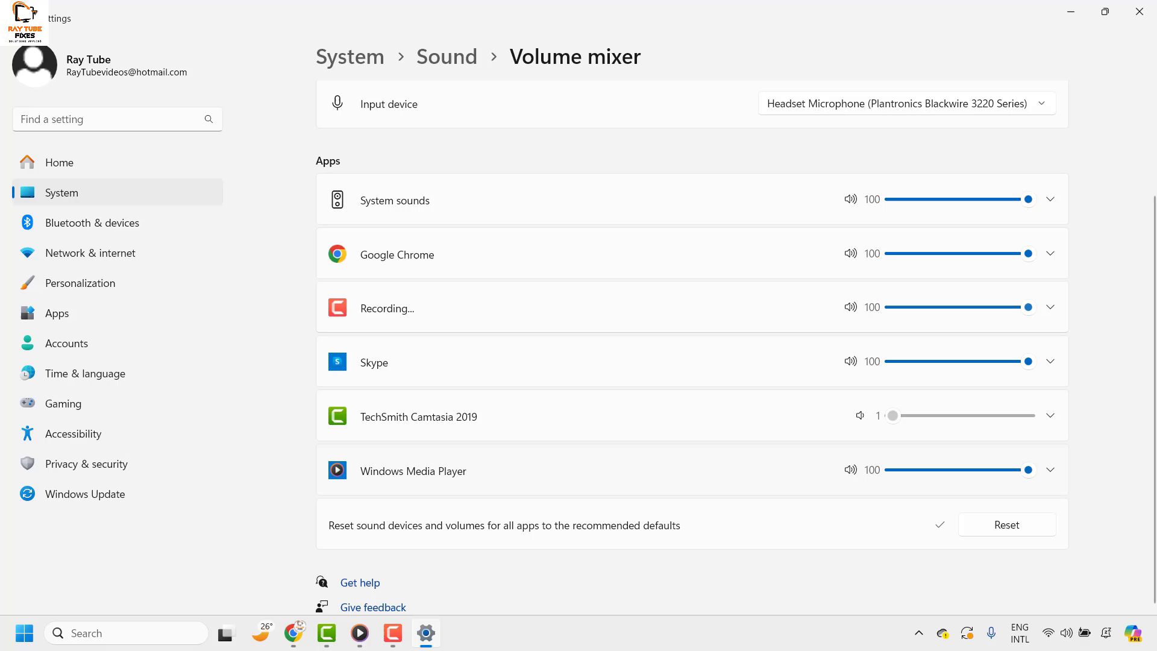
pyautogui.moveTo(1141, 44)
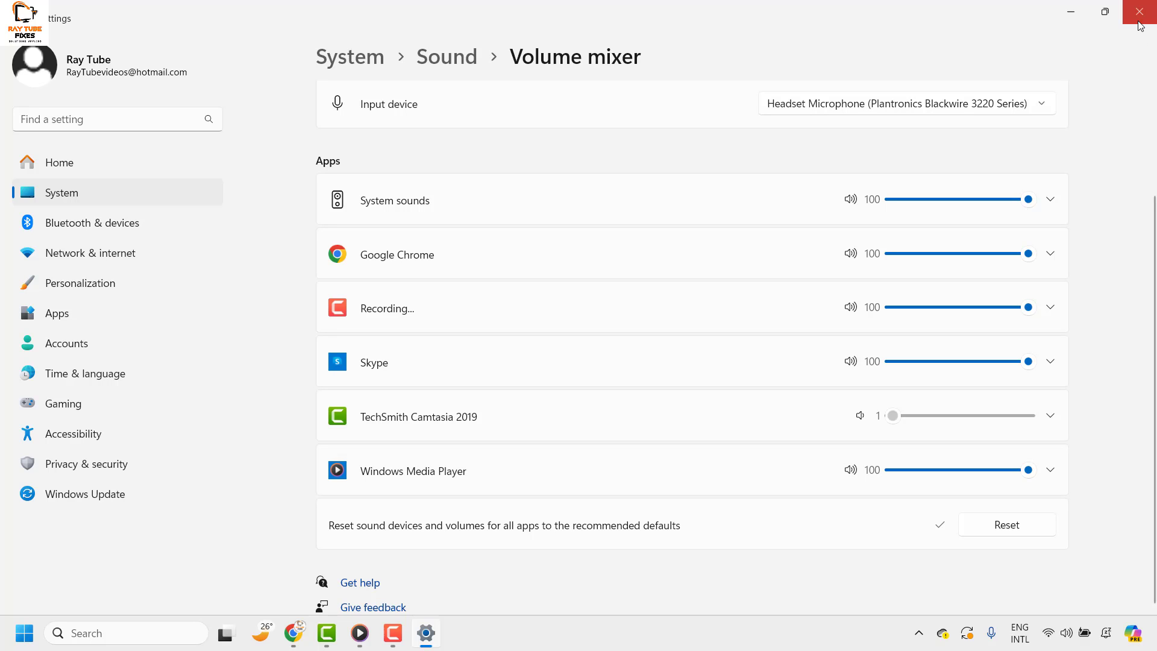
pyautogui.click(1139, 11)
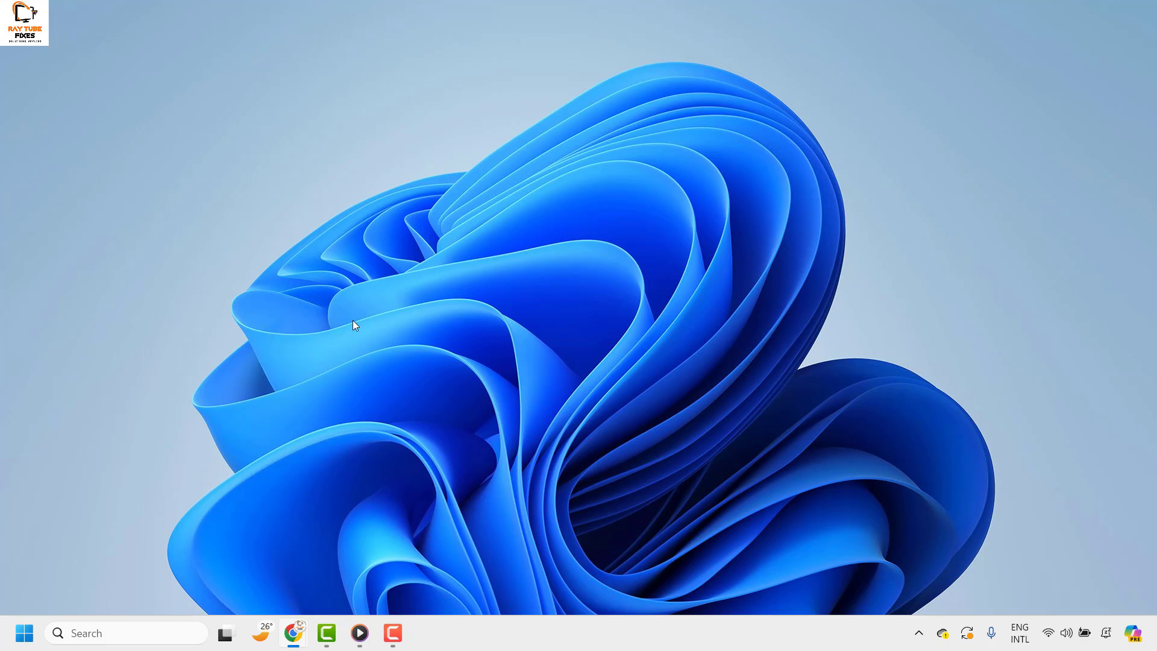